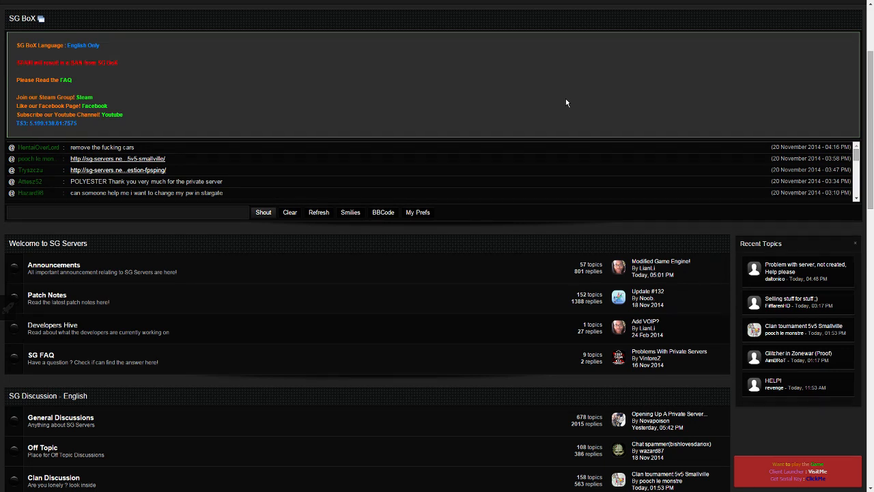
Start a new topic in the General Discussions forum, bringing up the empty posting form.
{"action": "scroll", "scroll_direction": "down", "scroll_amount": 3}
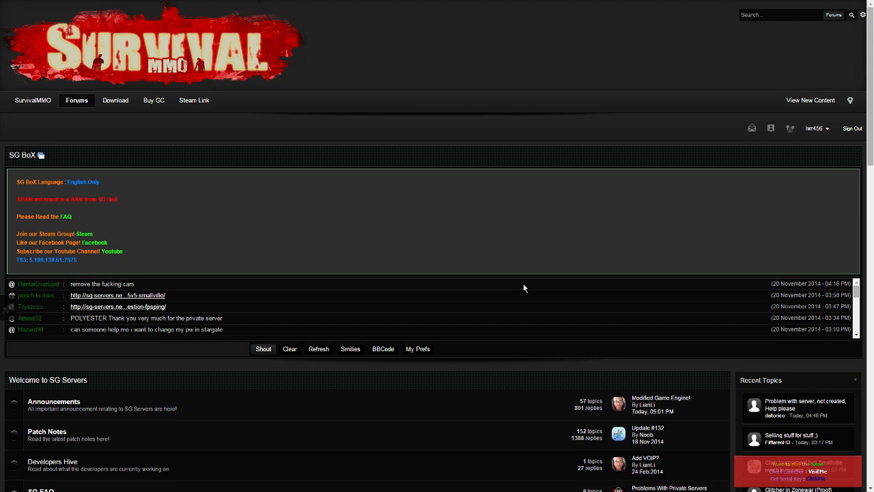
{"action": "mouse_move", "coordinate": [487, 323]}
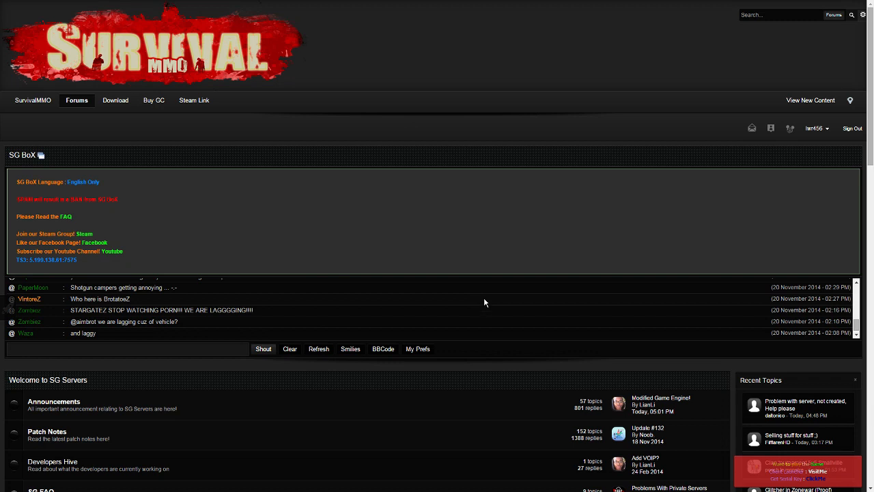
{"action": "mouse_move", "coordinate": [487, 303]}
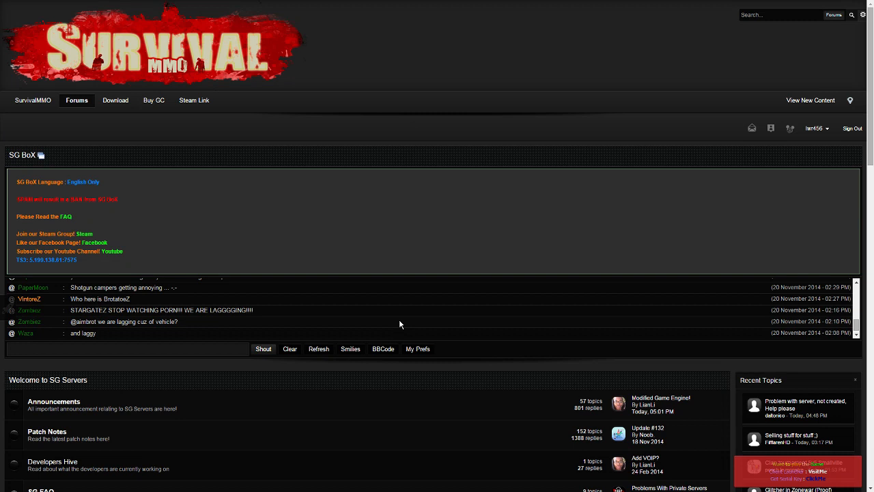
{"action": "mouse_move", "coordinate": [396, 315]}
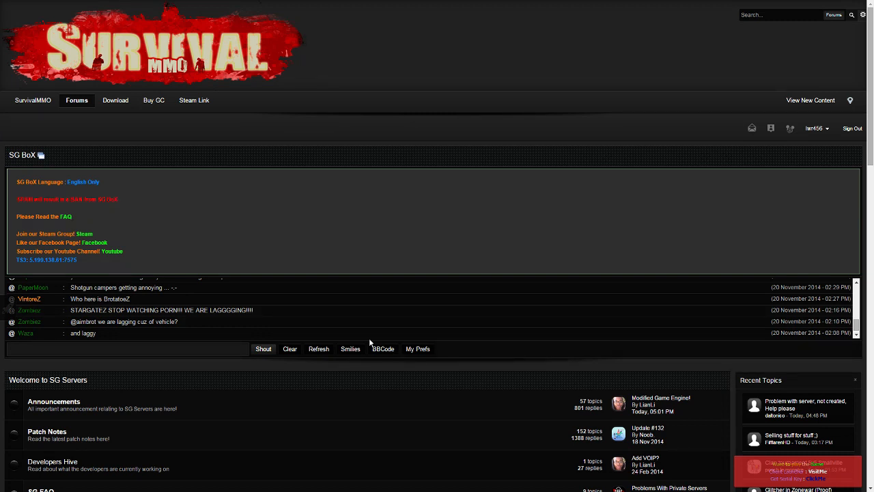
{"action": "mouse_move", "coordinate": [240, 329]}
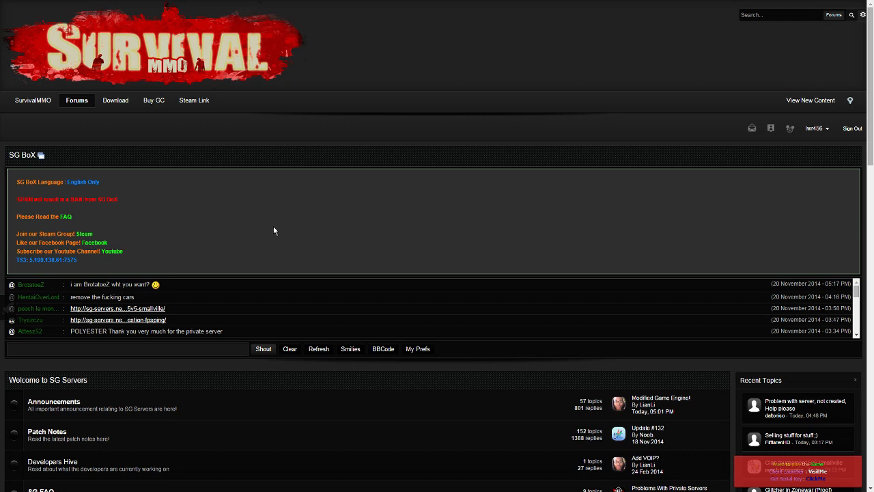
{"action": "scroll", "scroll_direction": "down", "scroll_amount": 3}
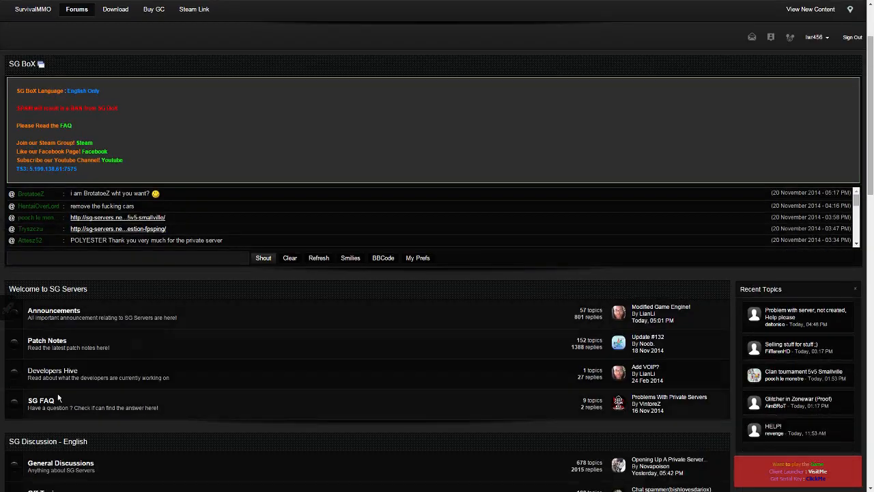
{"action": "scroll", "scroll_direction": "down", "scroll_amount": 3}
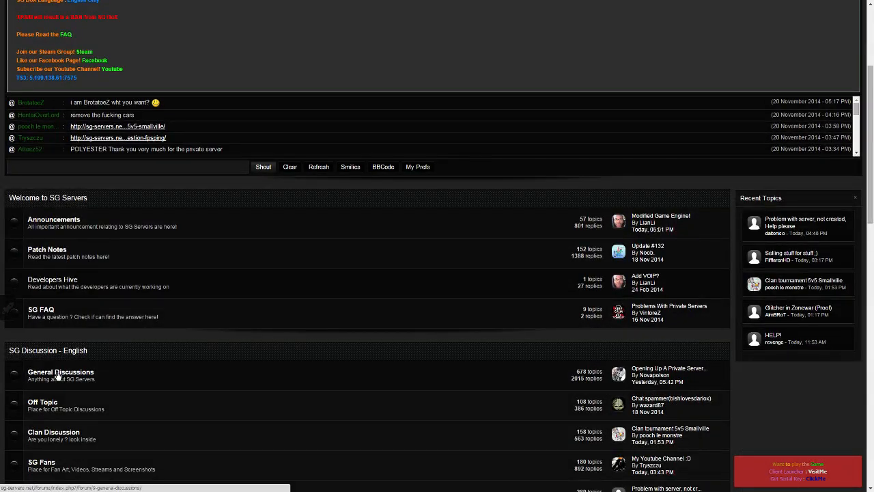
{"action": "left_click", "coordinate": [60, 372]}
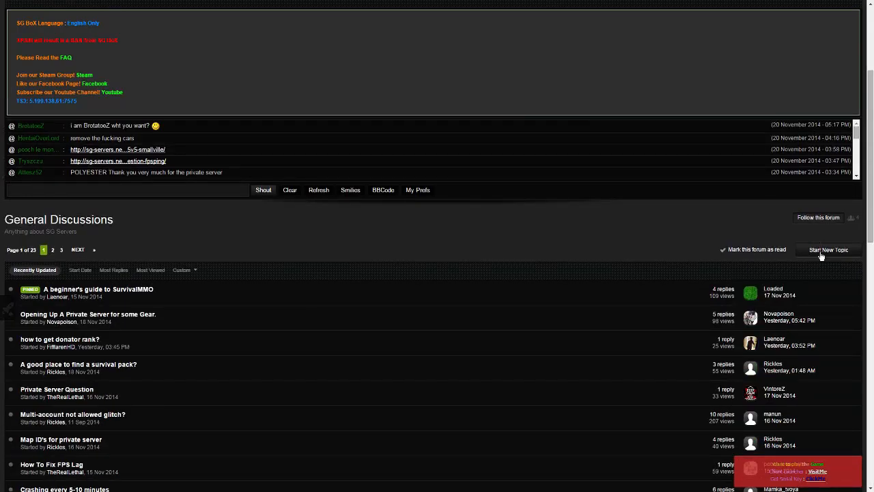
{"action": "left_click", "coordinate": [827, 249]}
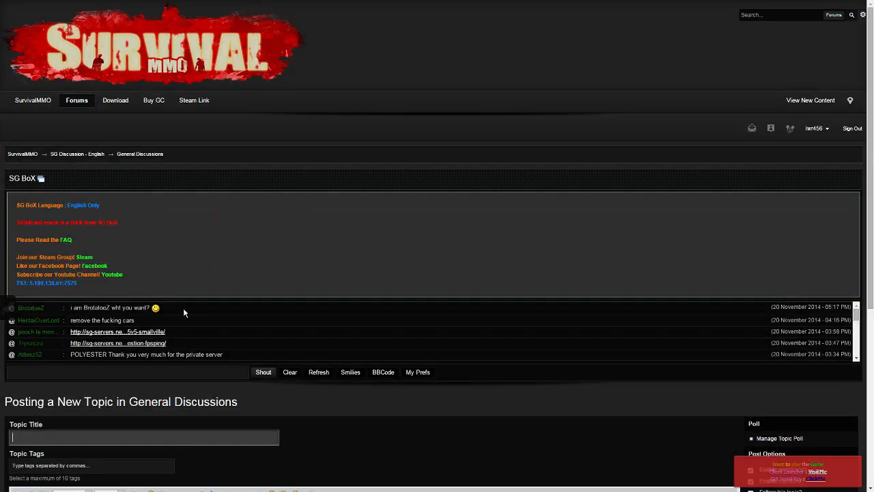
Draft a 'please re... from' title about removing cars with filler body text, then abandon it via Forums home.
{"action": "scroll", "scroll_direction": "down", "scroll_amount": 3}
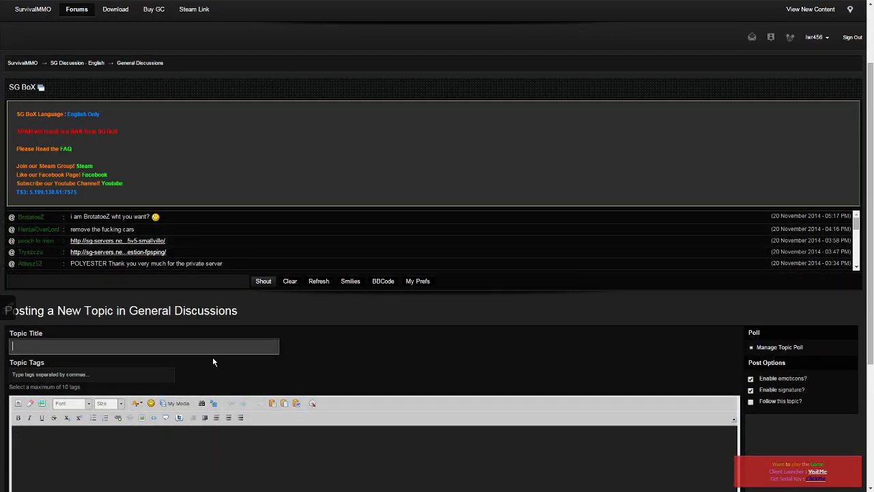
{"action": "type", "text": "please remove cars"}
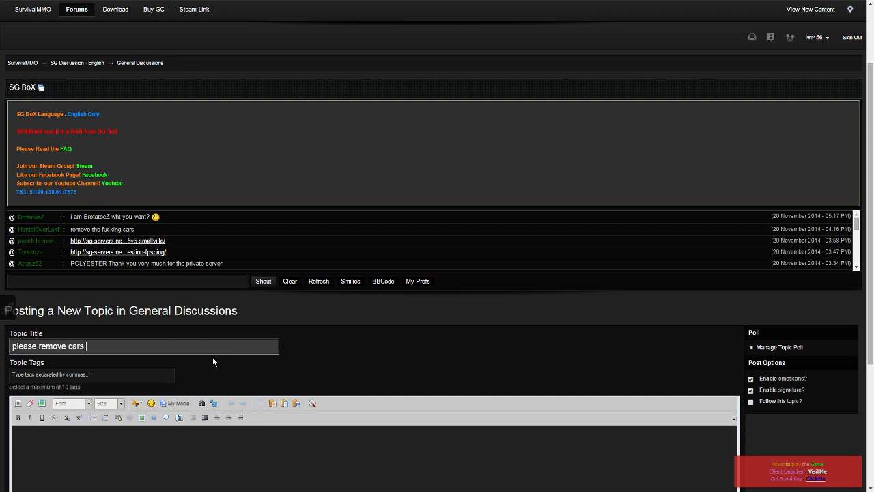
{"action": "type", "text": "from"}
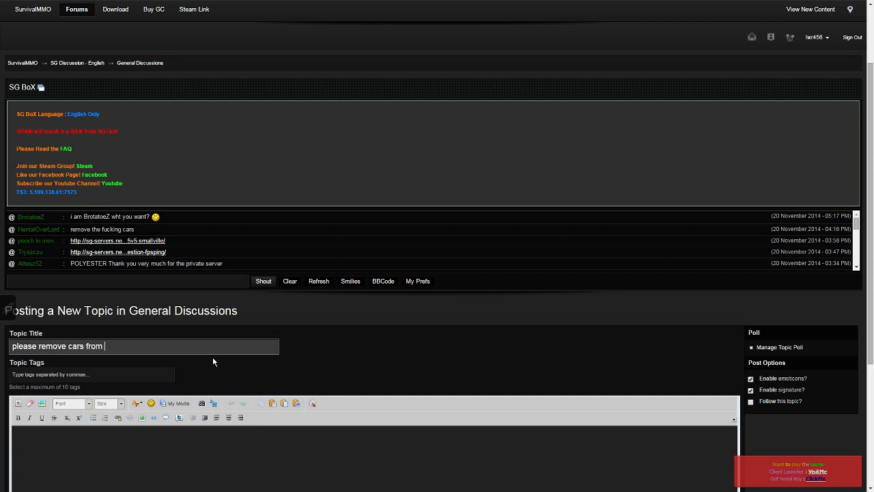
{"action": "type", "text": "........."}
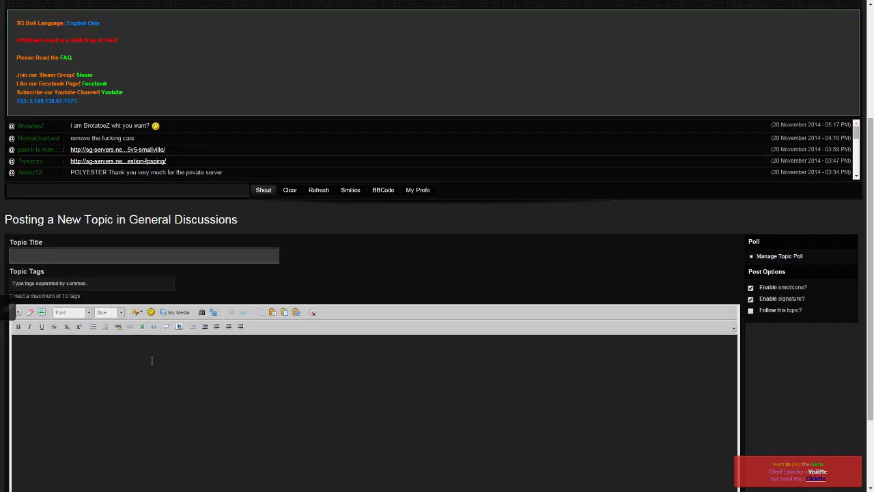
{"action": "type", "text": "could you"}
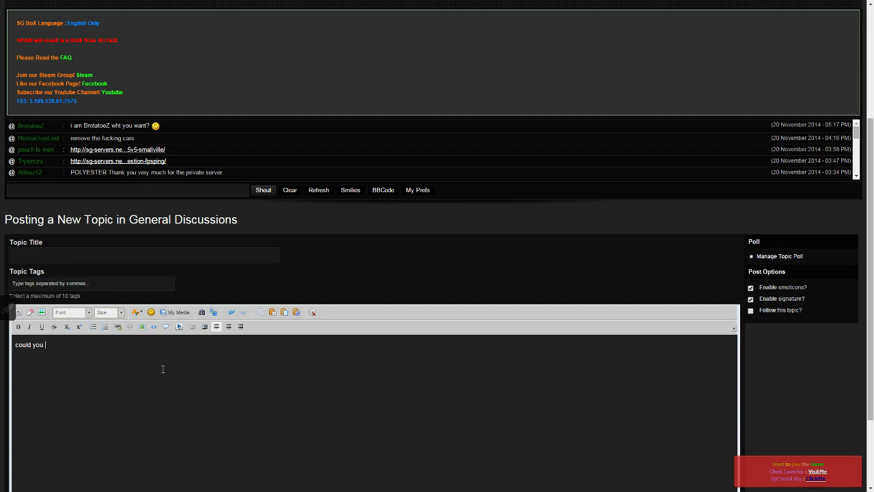
{"action": "type", "text": "dio diohwaiuogdoguiwa"}
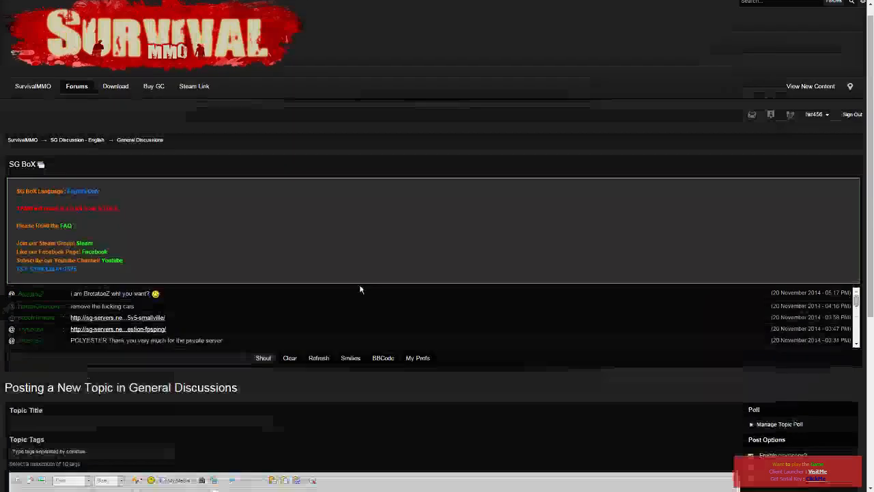
{"action": "left_click", "coordinate": [76, 86]}
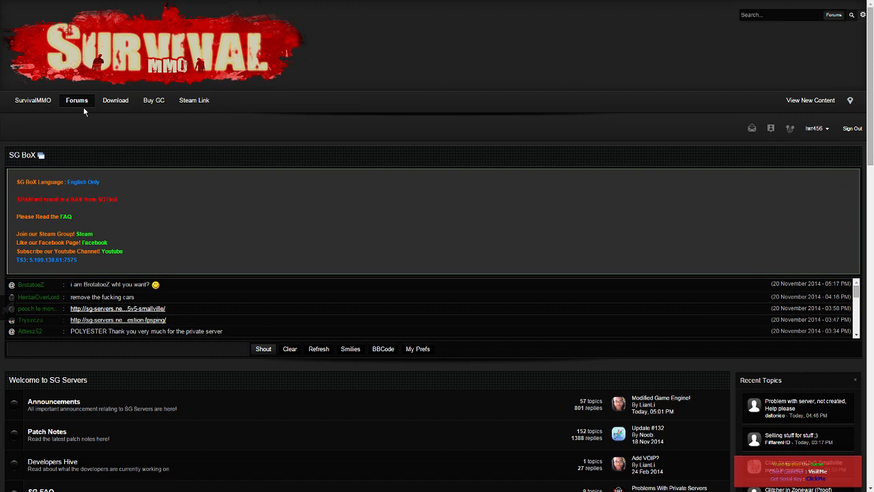
{"action": "mouse_move", "coordinate": [150, 129]}
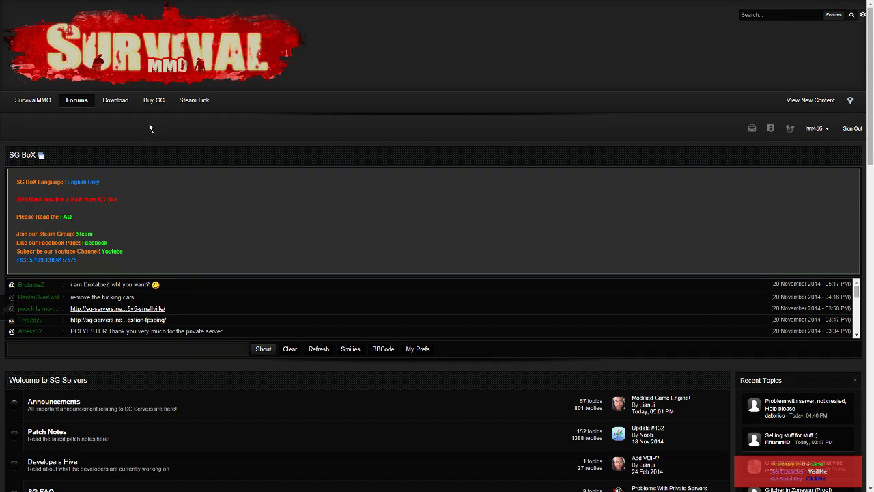
Scroll the forums index down to the server categories, recent topics and SG Discussion - English forums.
{"action": "scroll", "scroll_direction": "down", "scroll_amount": 3}
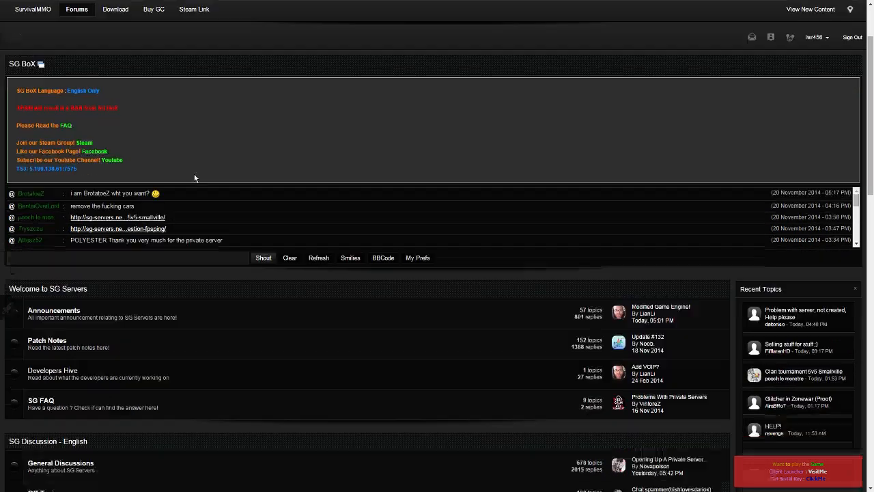
{"action": "scroll", "scroll_direction": "down", "scroll_amount": 3}
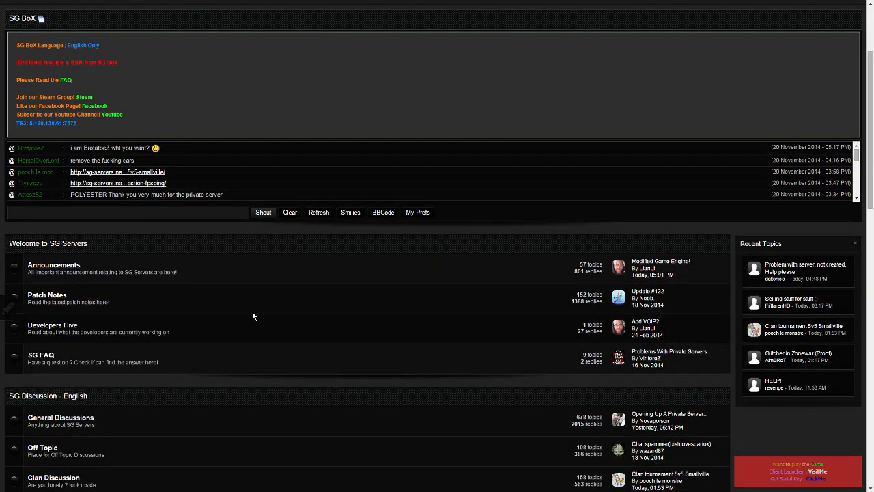
{"action": "mouse_move", "coordinate": [443, 82]}
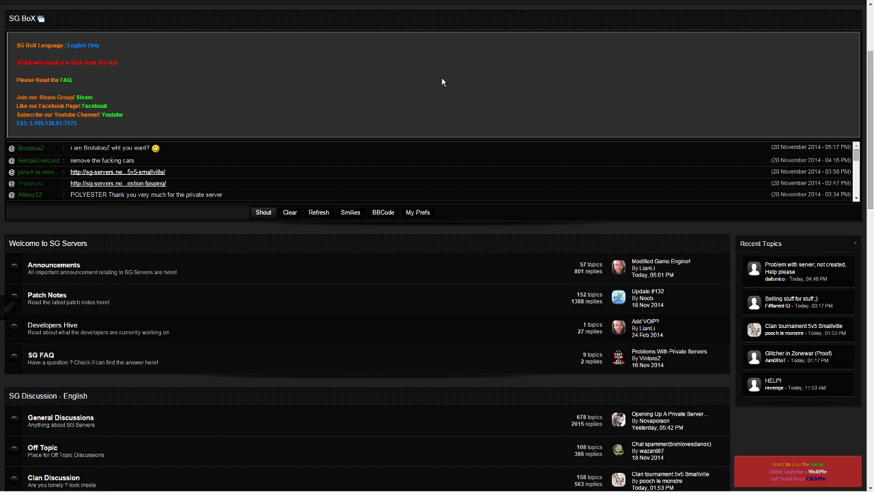
{"action": "mouse_move", "coordinate": [478, 60]}
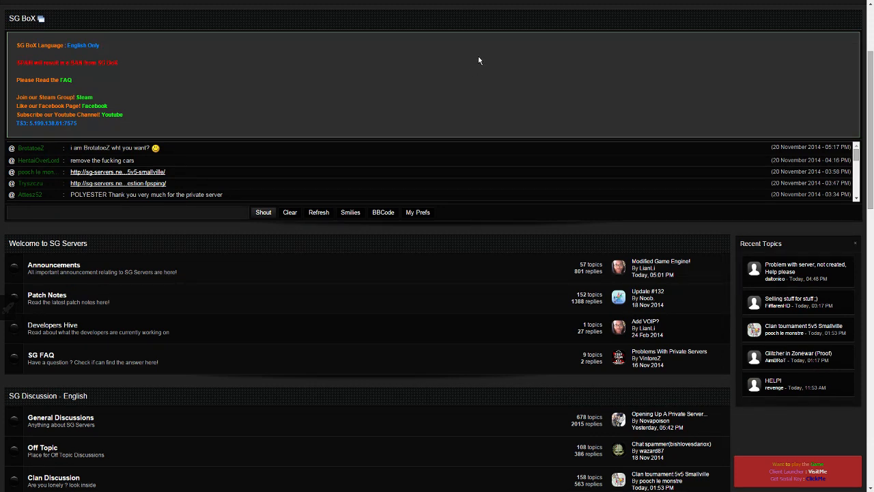
{"action": "mouse_move", "coordinate": [297, 104]}
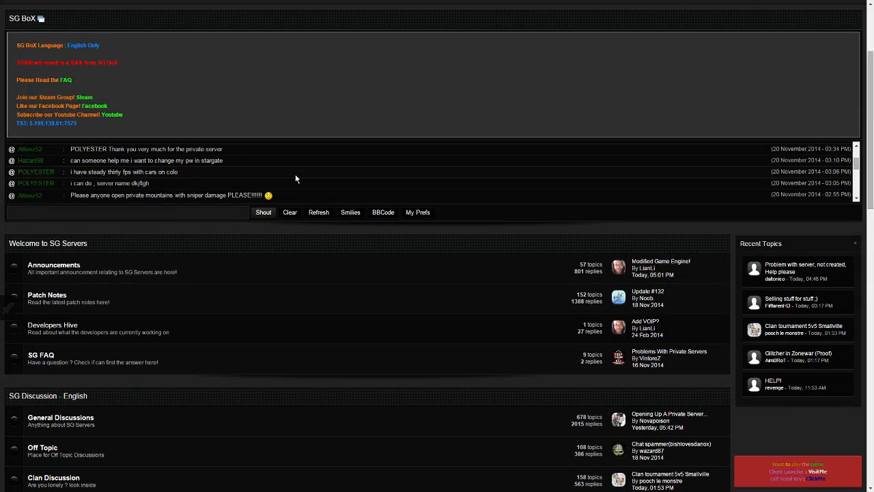
{"action": "mouse_move", "coordinate": [297, 177]}
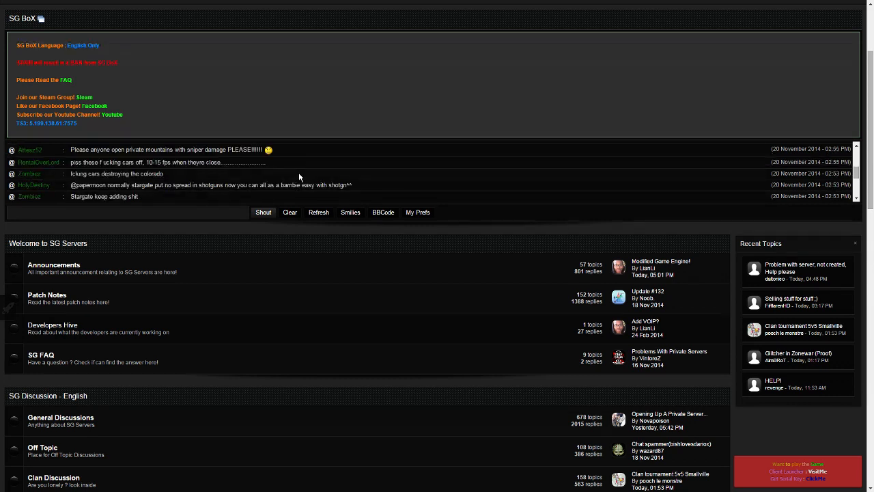
{"action": "mouse_move", "coordinate": [314, 167]}
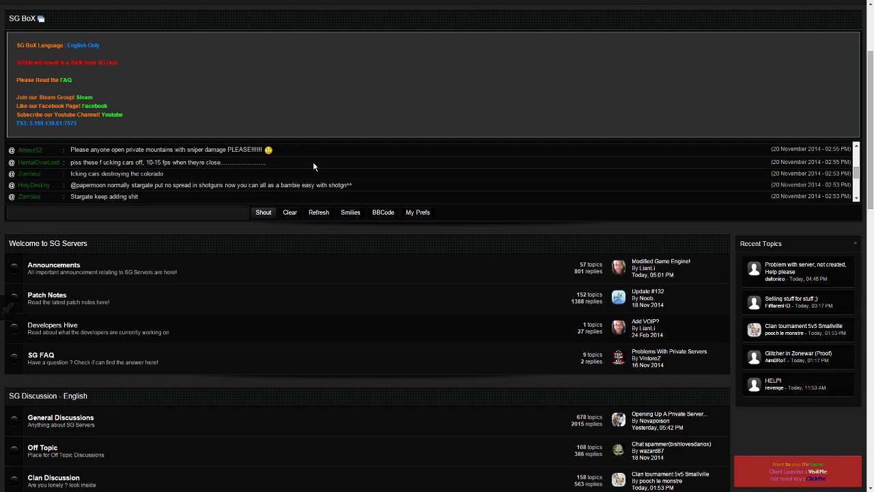
{"action": "mouse_move", "coordinate": [307, 172]}
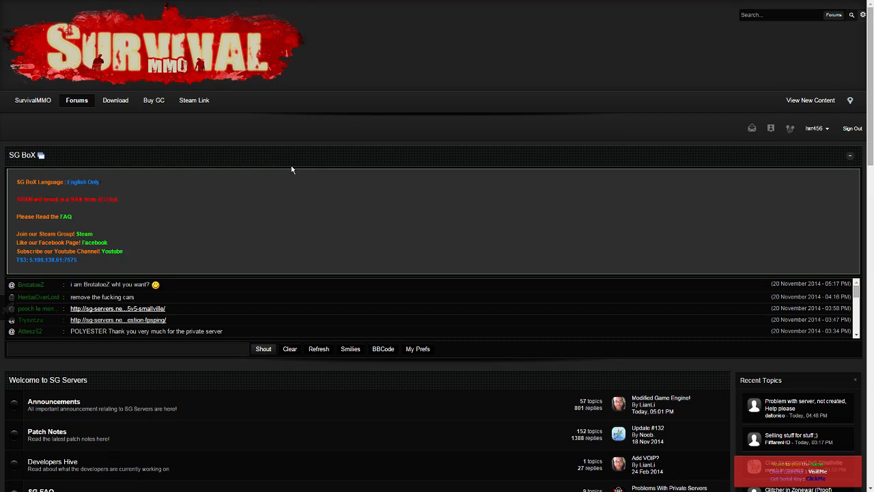
{"action": "mouse_move", "coordinate": [296, 166]}
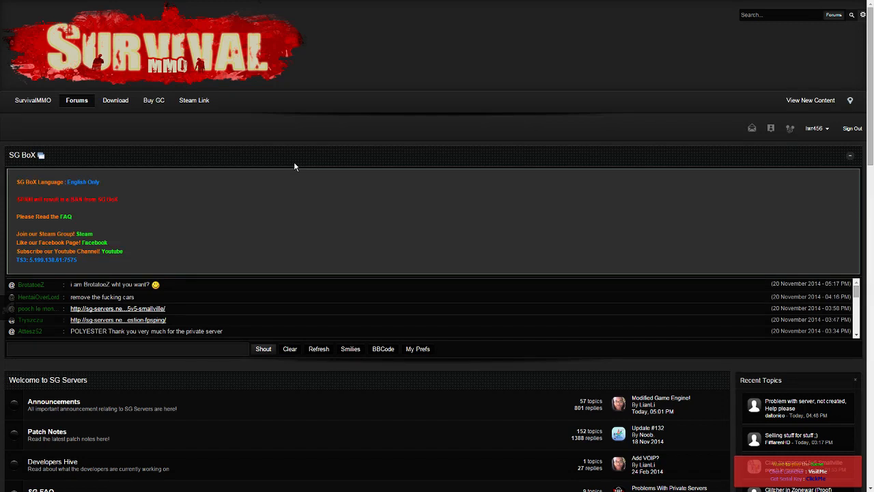
{"action": "mouse_move", "coordinate": [280, 164]}
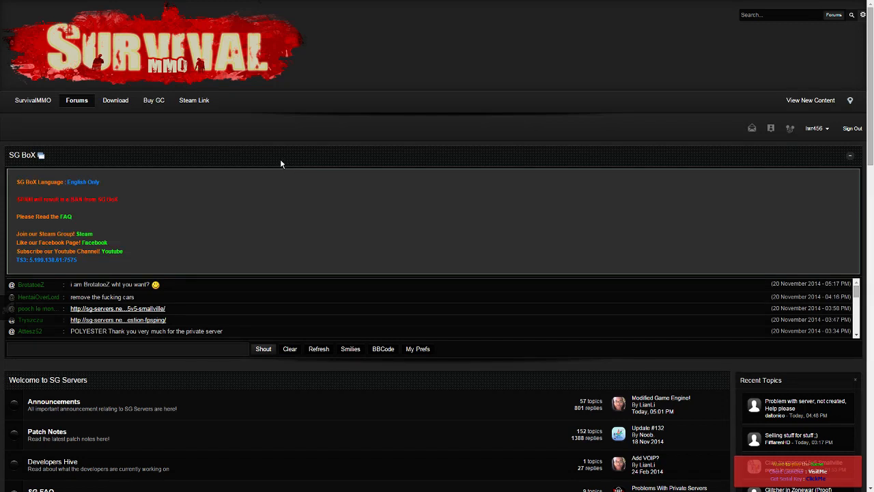